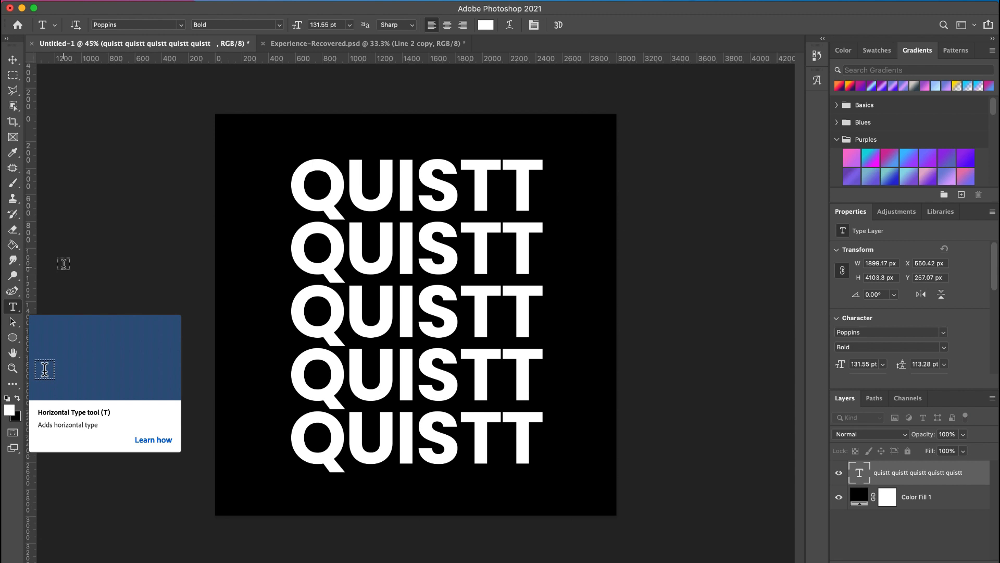
pyautogui.moveTo(518, 24)
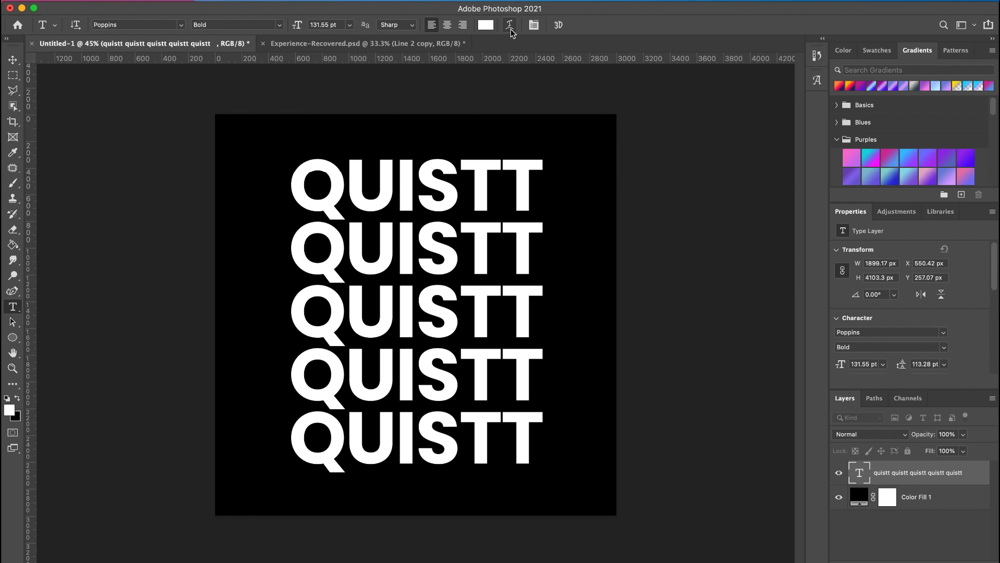
# - Apply a Wave warp with Bend +30 and Vertical Distortion -4 to the QUISTT text
pyautogui.click(509, 25)
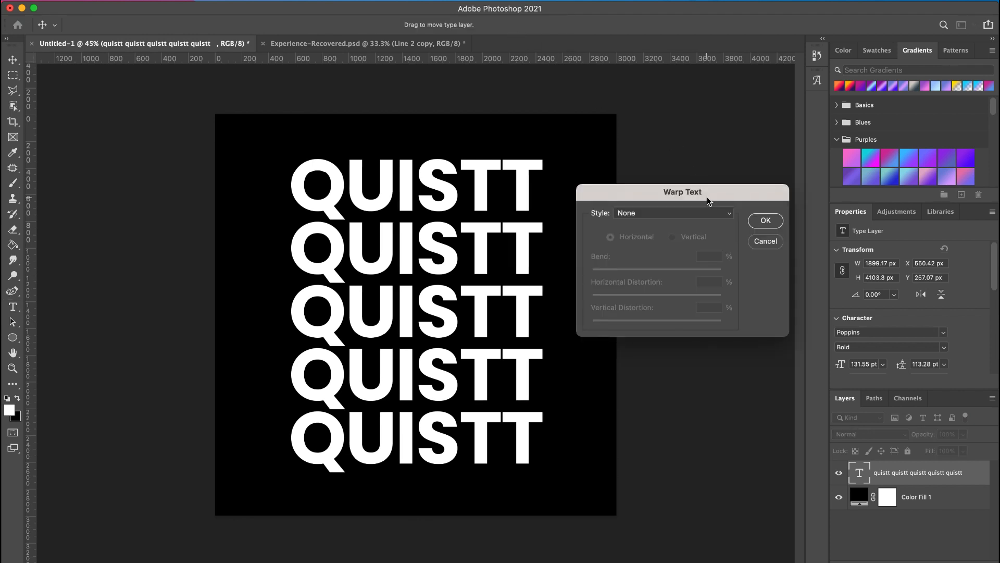
pyautogui.click(672, 212)
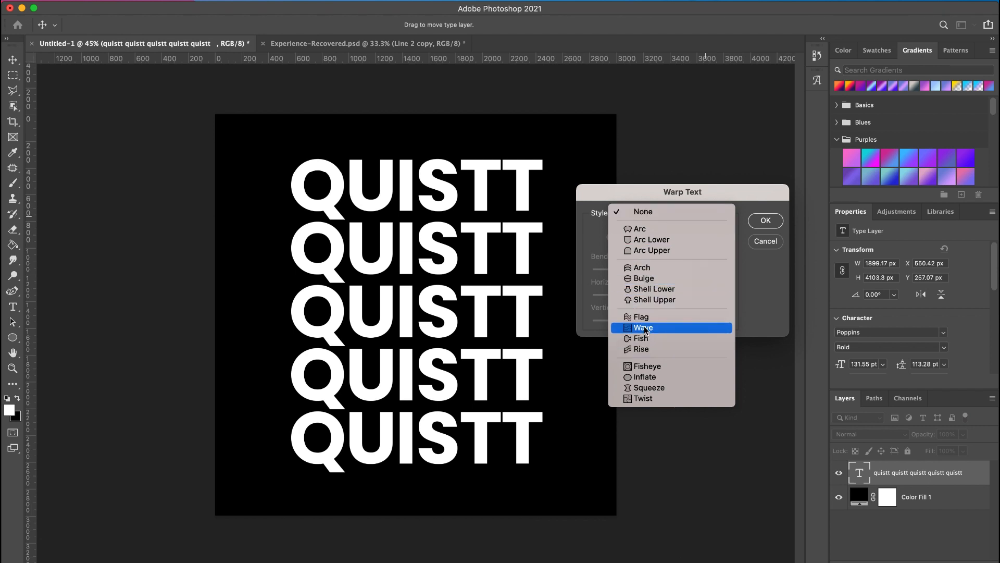
pyautogui.click(643, 327)
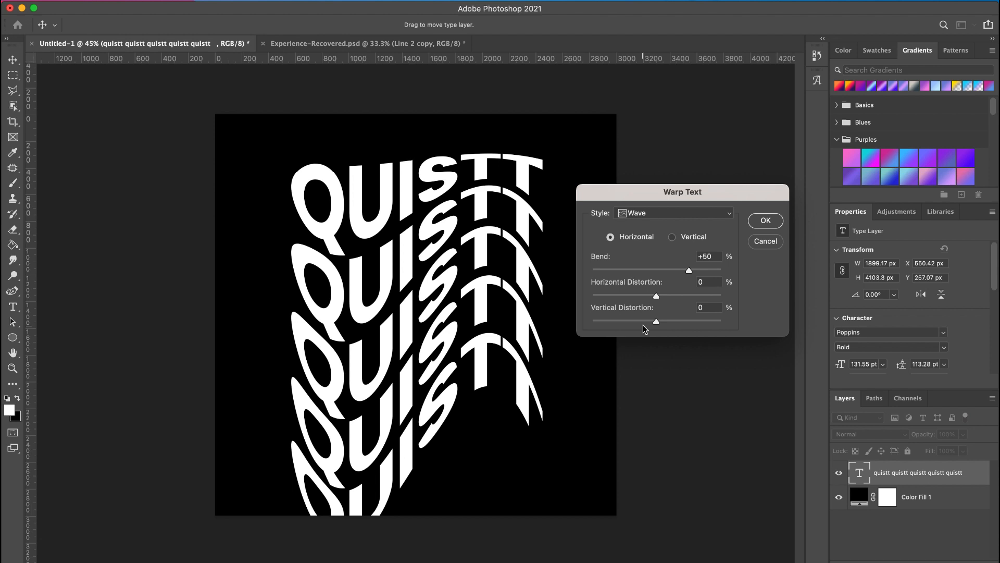
pyautogui.moveTo(689, 270); pyautogui.dragTo(670, 270)
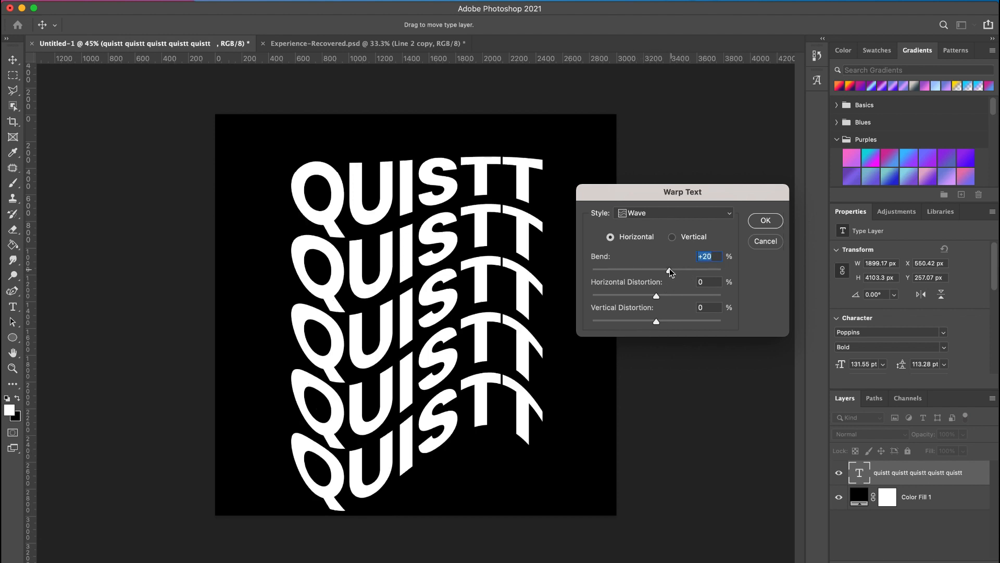
pyautogui.moveTo(670, 270); pyautogui.dragTo(664, 271)
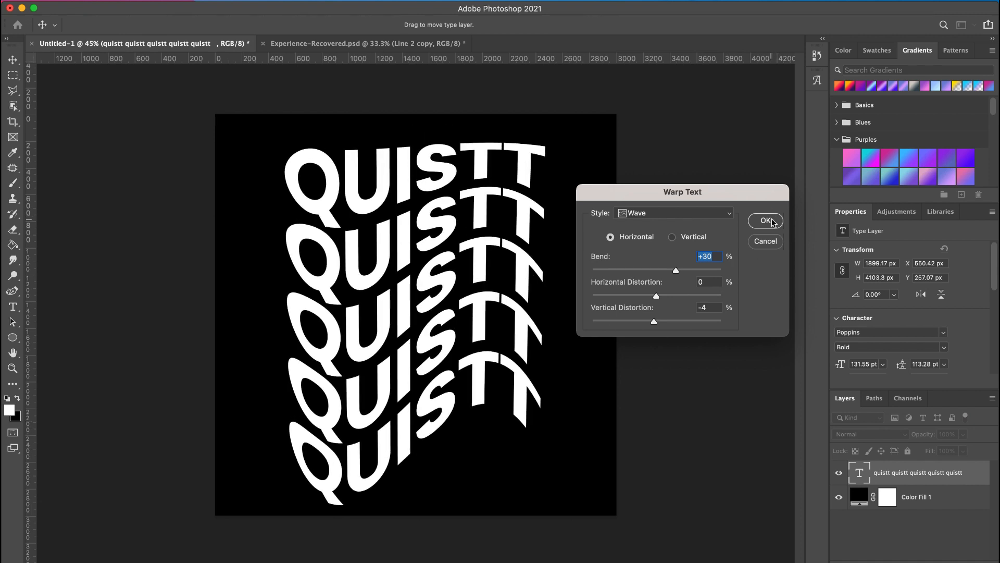
pyautogui.click(765, 220)
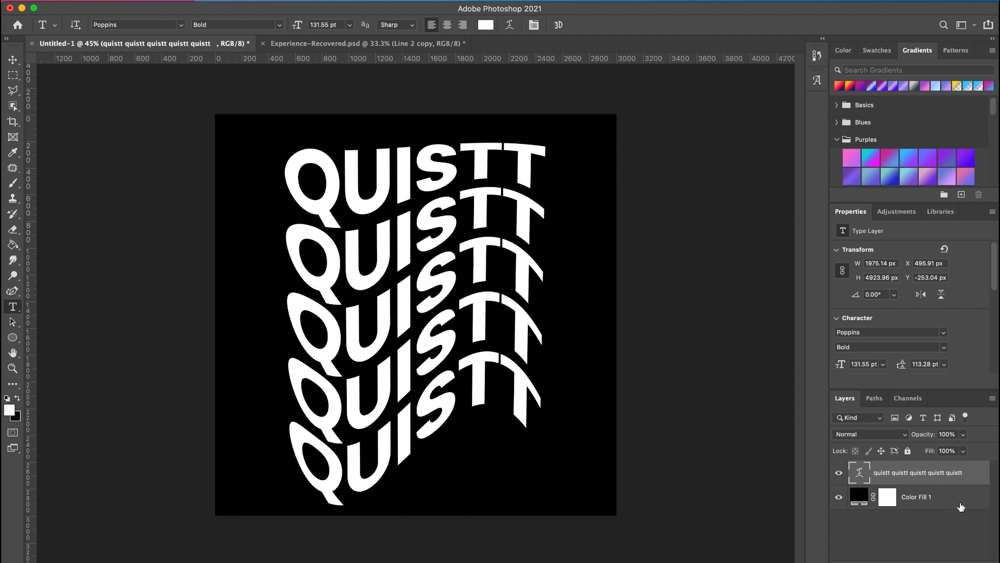
pyautogui.moveTo(954, 478)
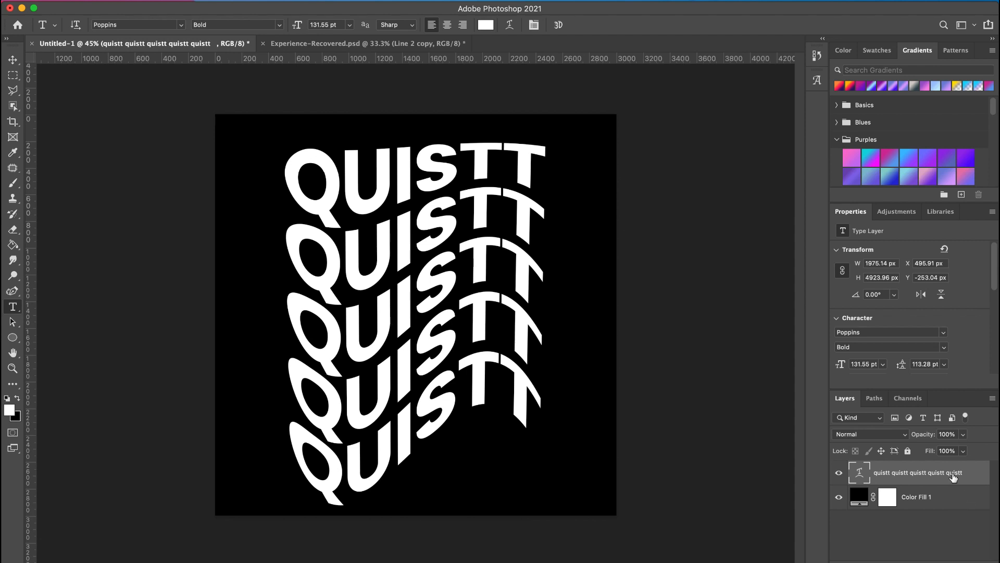
pyautogui.moveTo(935, 474)
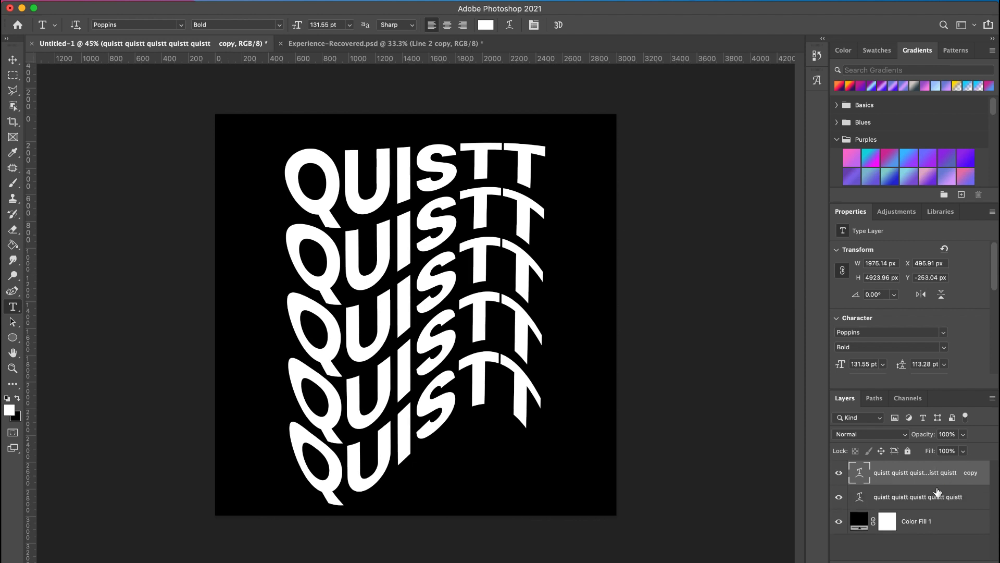
# - Duplicate the wave-warped QUISTT text layer with Cmd+J
pyautogui.rightClick(914, 472)
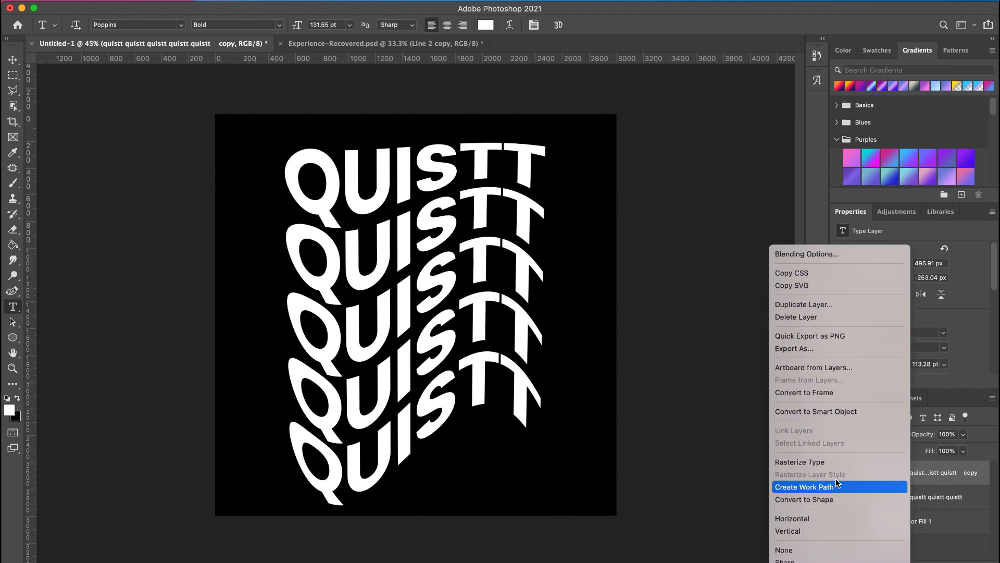
pyautogui.moveTo(826, 503)
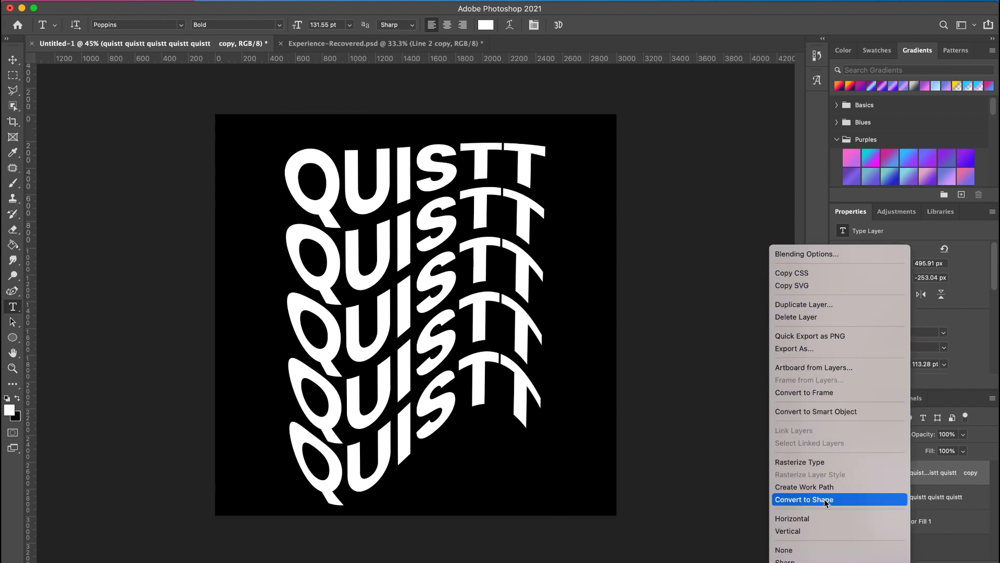
# - Convert the duplicated QUISTT text layer to a shape layer
pyautogui.click(805, 499)
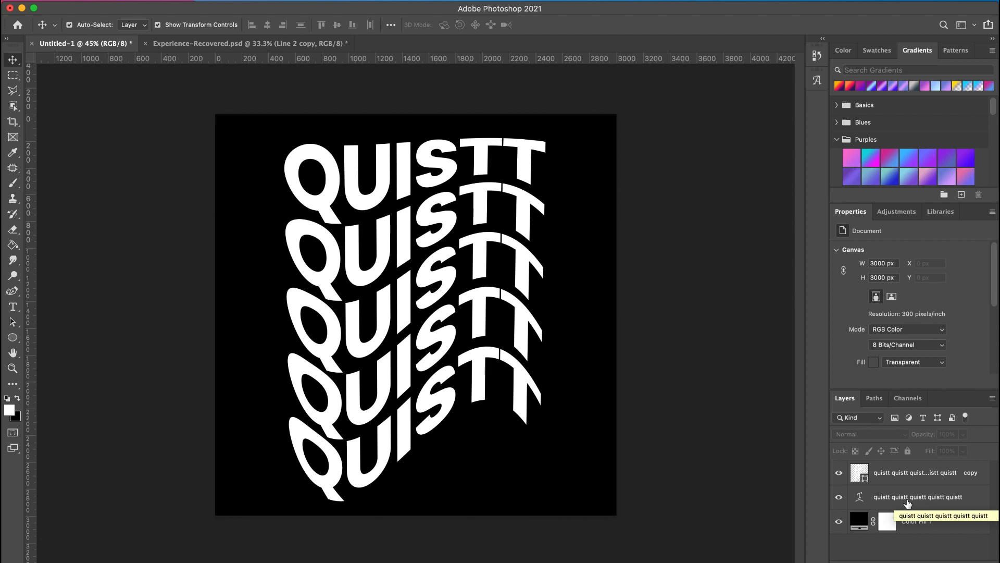
# - Add a purple-to-orange Gradient Overlay to the original warped QUISTT text layer
pyautogui.click(917, 496)
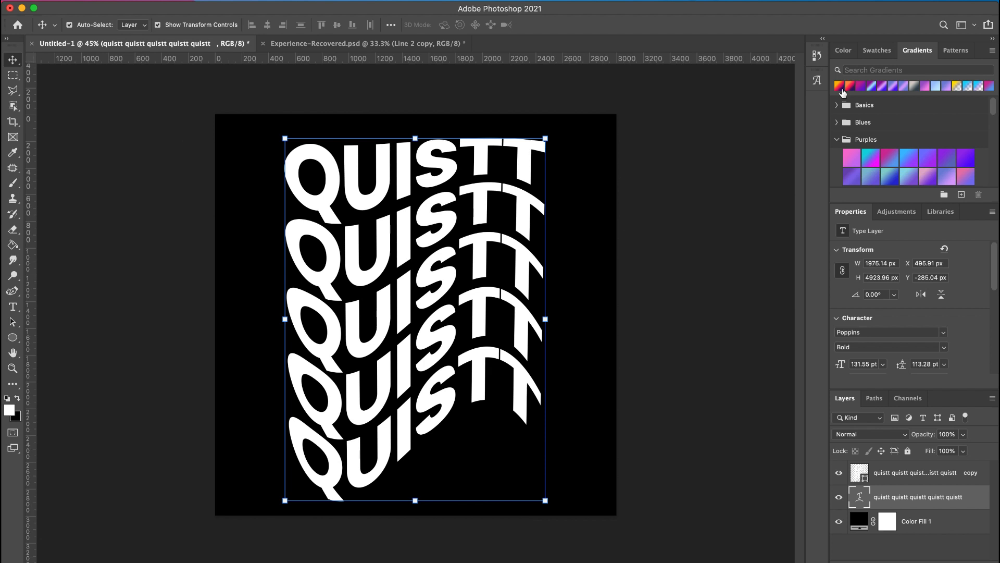
pyautogui.click(850, 162)
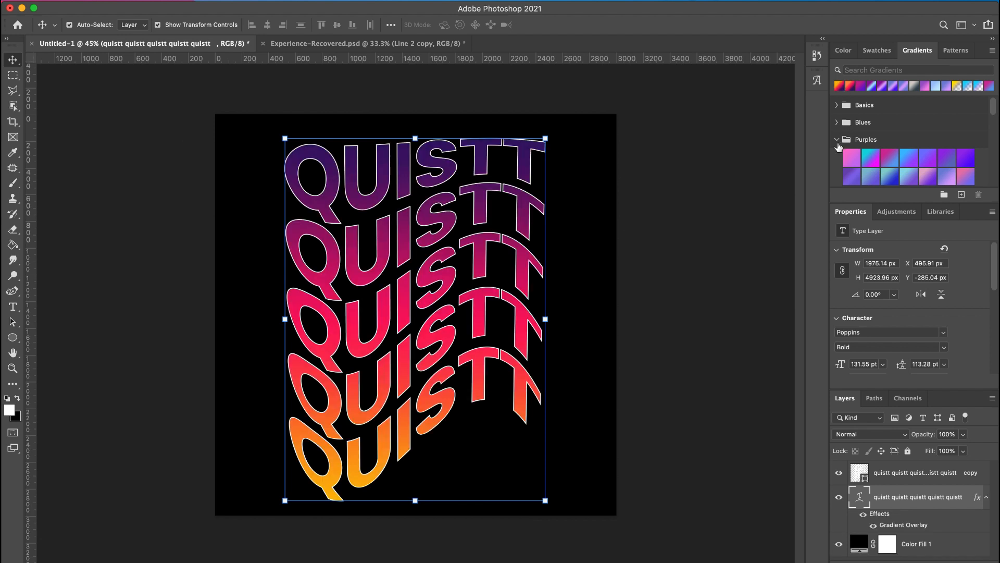